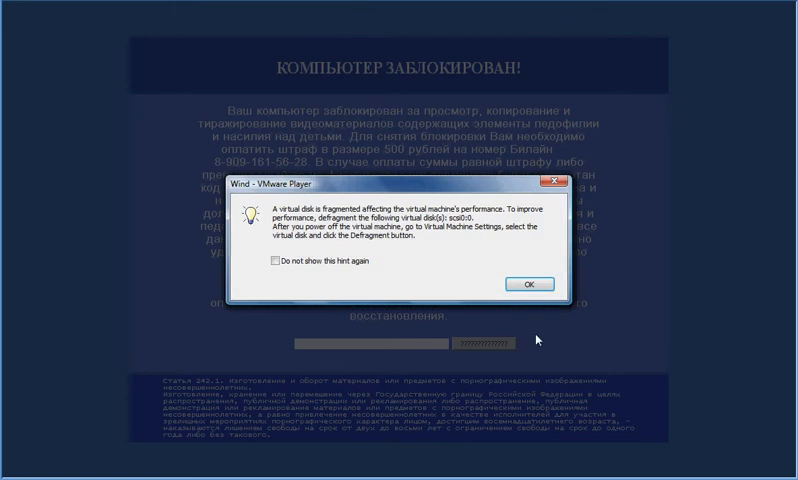
# Dismiss the fragmentation hint and confirm the Wind VM's CD/DVD drive uses the ISO image
pyautogui.click(529, 285)
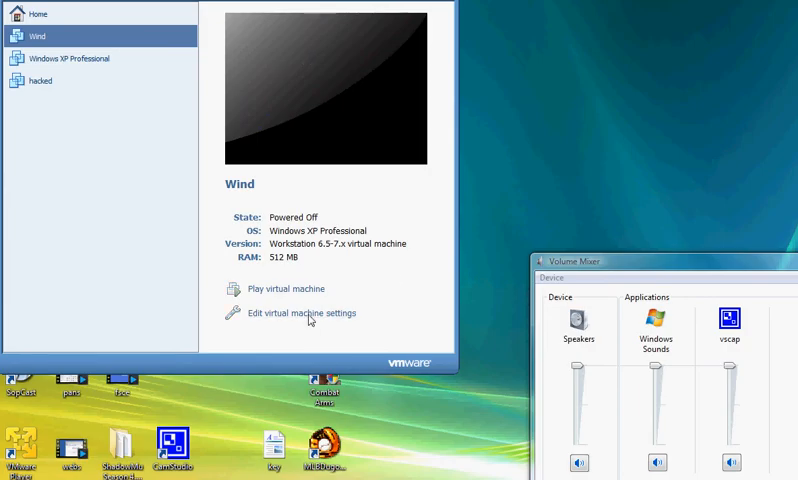
pyautogui.click(293, 313)
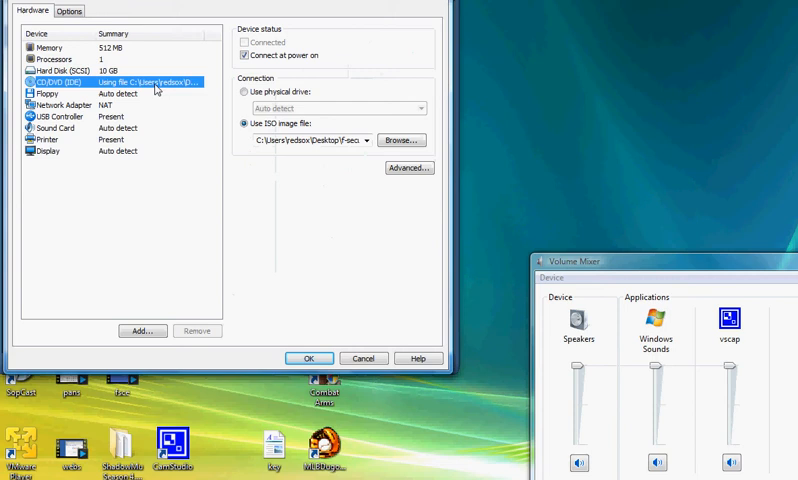
pyautogui.click(400, 139)
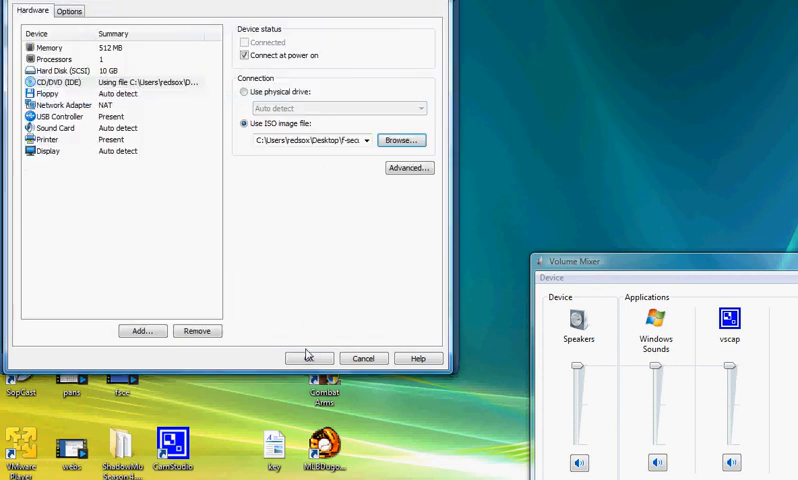
pyautogui.click(308, 358)
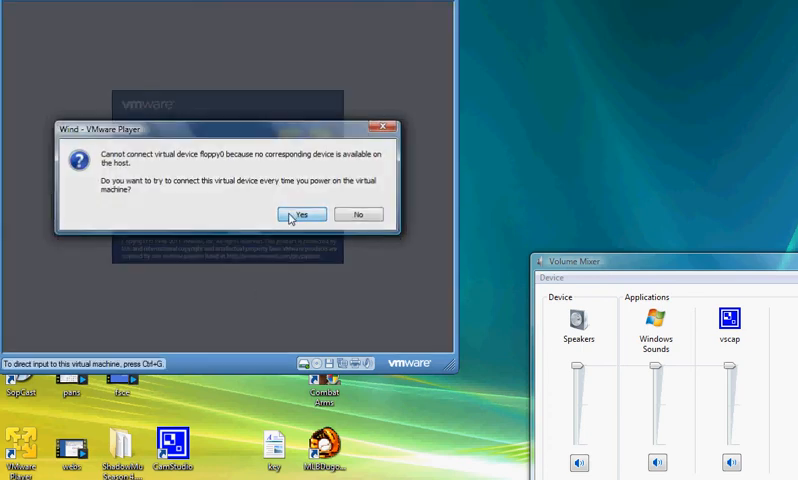
# Accept the missing floppy warning and let the VM boot the Avira AntiVir Rescue System
pyautogui.click(301, 214)
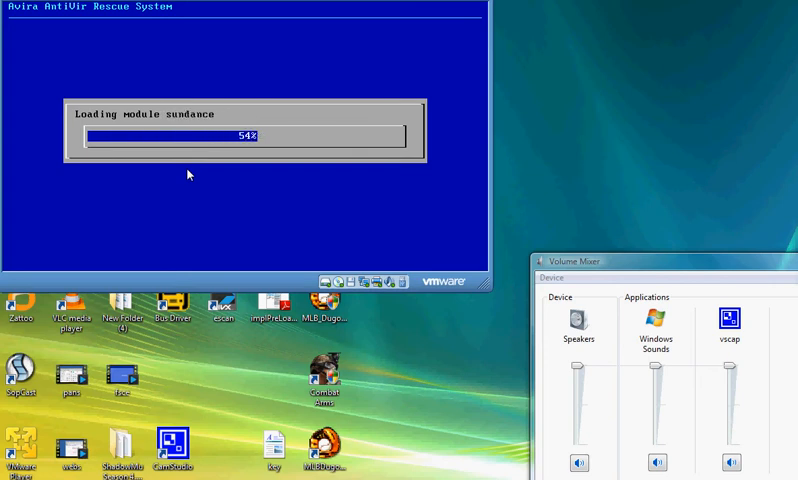
pyautogui.click(388, 281)
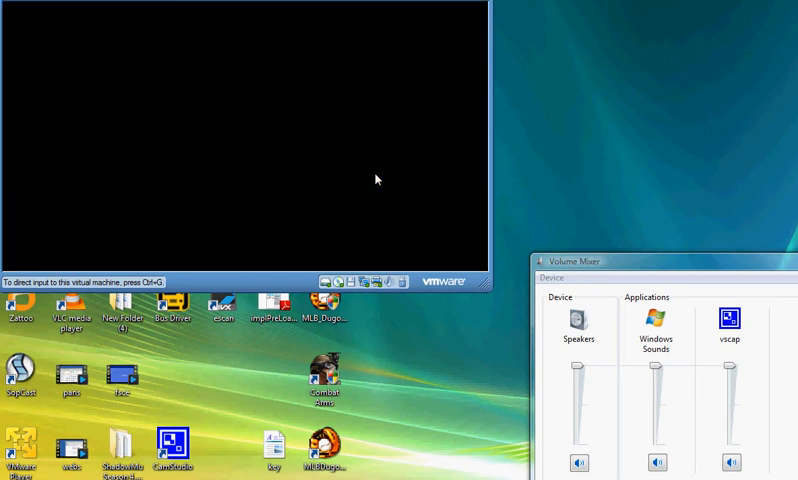
# After the virus definitions load, go to the Update section to get the internet update prompt
pyautogui.click(240, 140)
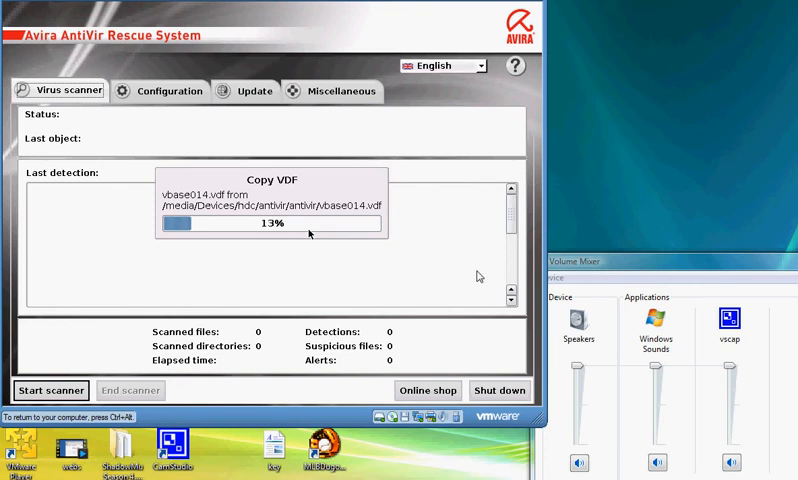
pyautogui.moveTo(425, 280)
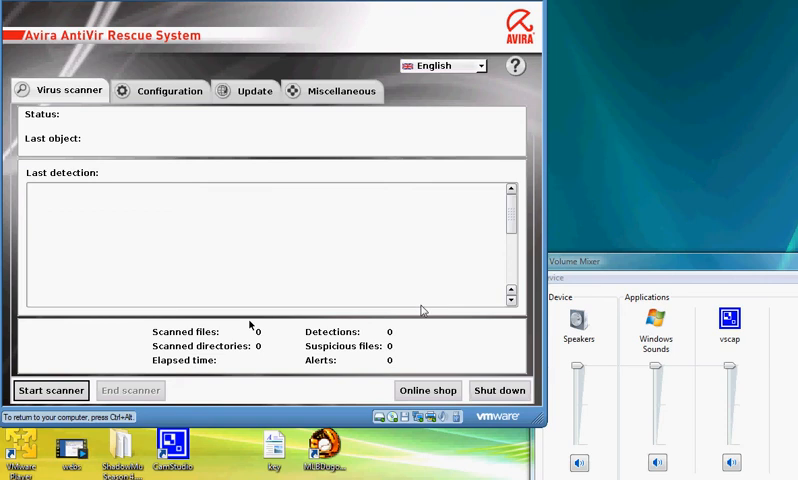
pyautogui.click(252, 91)
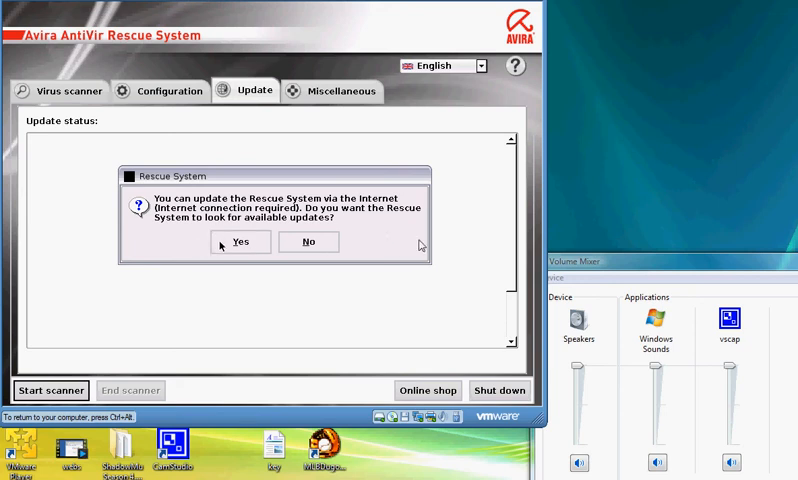
# Update the scanner online, save the results, and return to the Virus scanner page
pyautogui.click(239, 242)
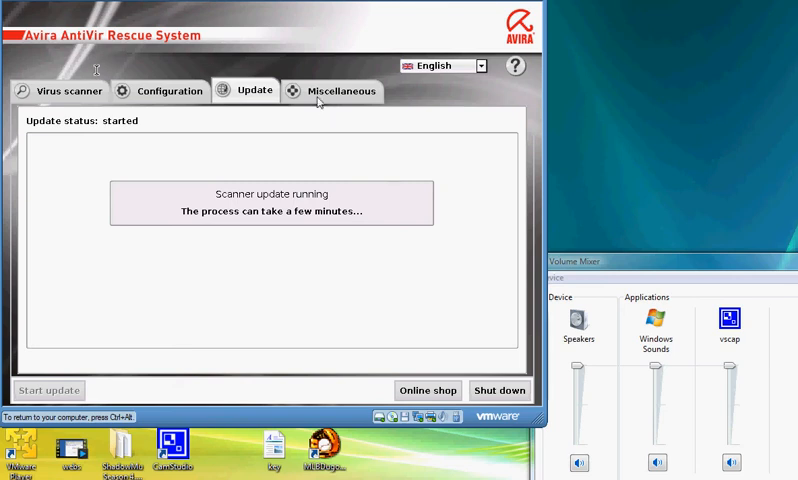
pyautogui.moveTo(410, 259)
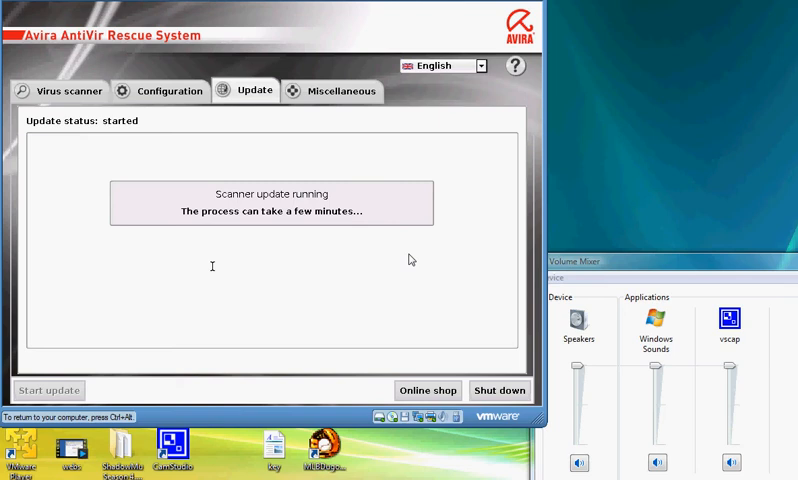
pyautogui.moveTo(407, 255)
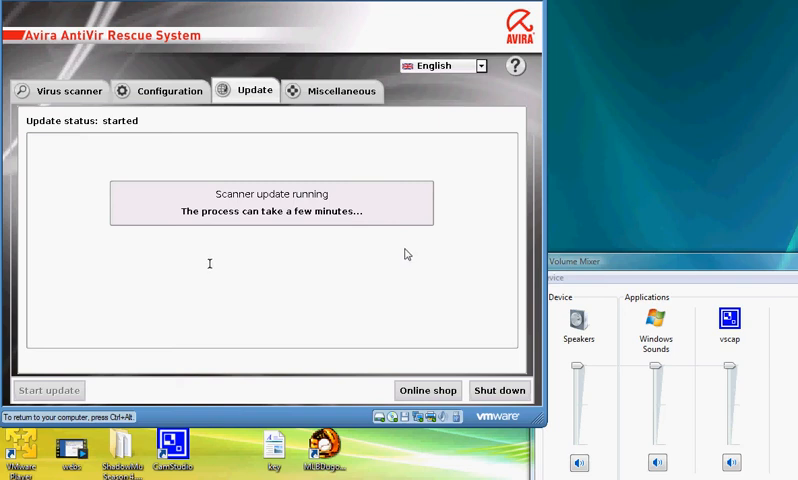
pyautogui.moveTo(416, 221)
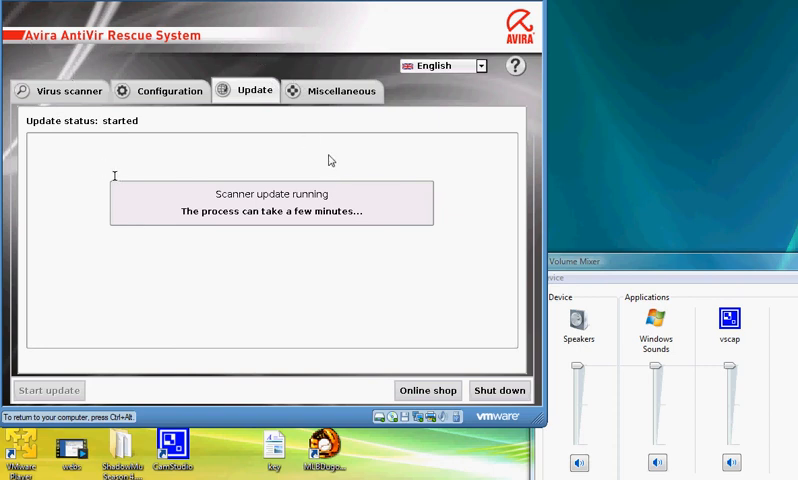
pyautogui.moveTo(273, 48)
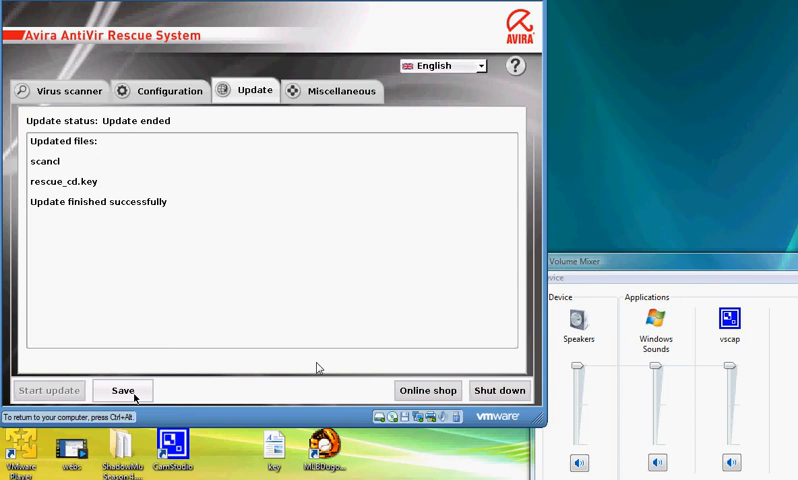
pyautogui.click(122, 390)
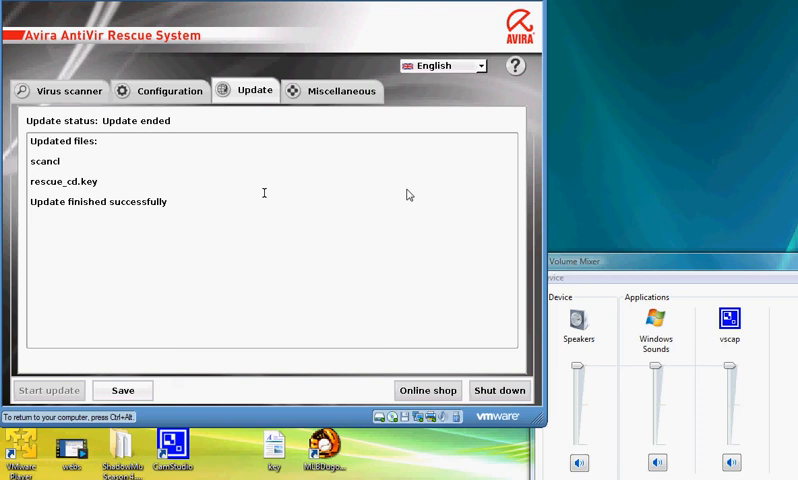
pyautogui.click(68, 90)
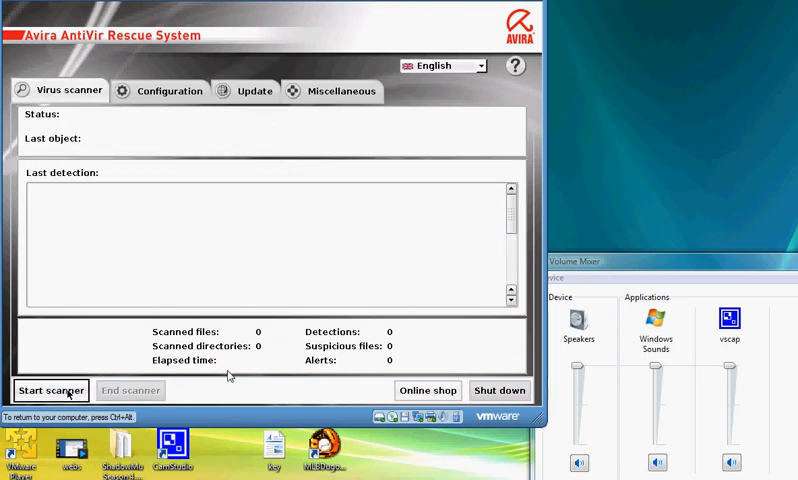
# Scan the Windows drive, finding 162 detections in 48209 files, then view the configuration
pyautogui.click(50, 390)
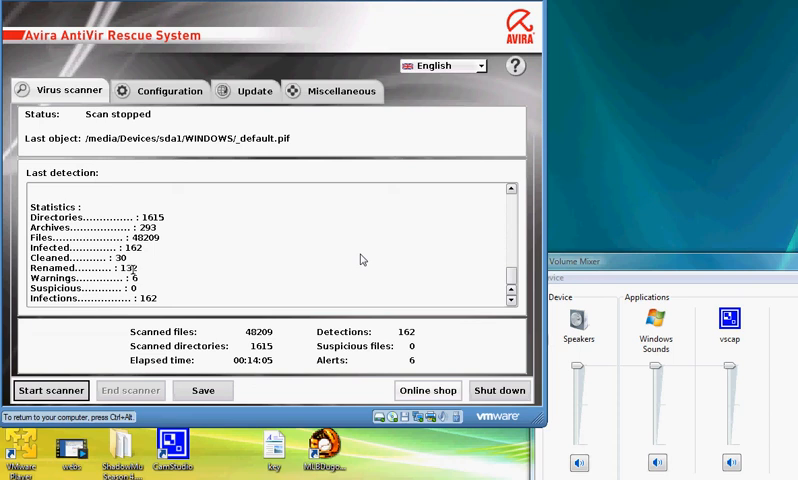
pyautogui.moveTo(363, 248)
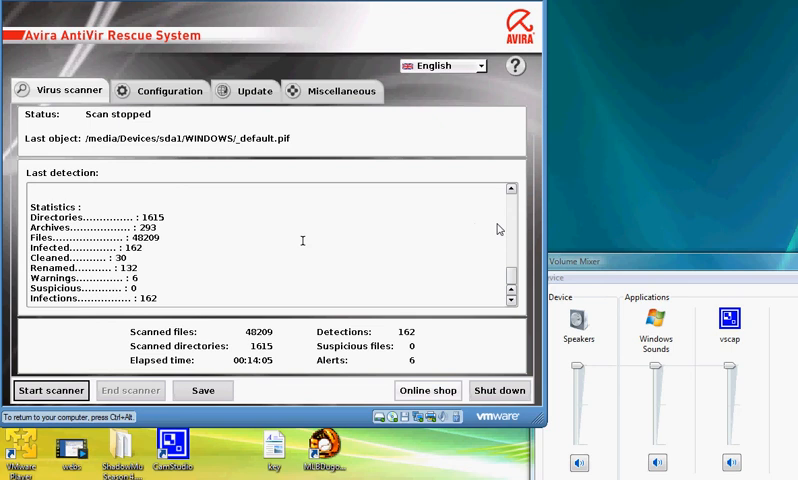
pyautogui.moveTo(406, 262)
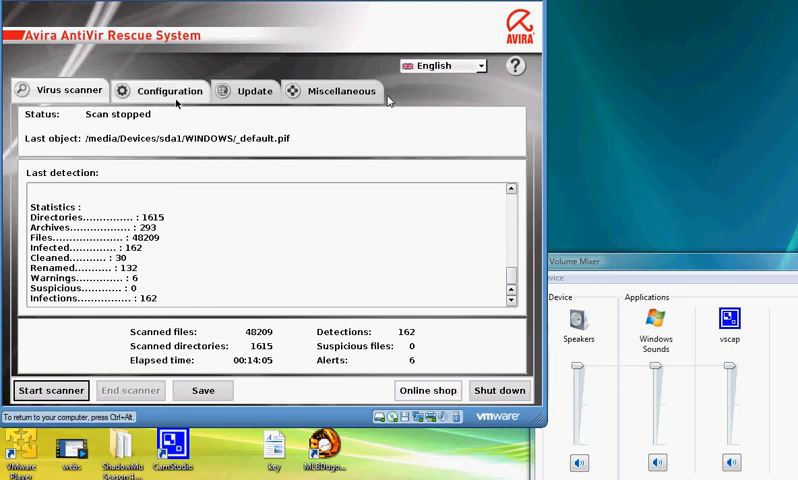
pyautogui.click(167, 90)
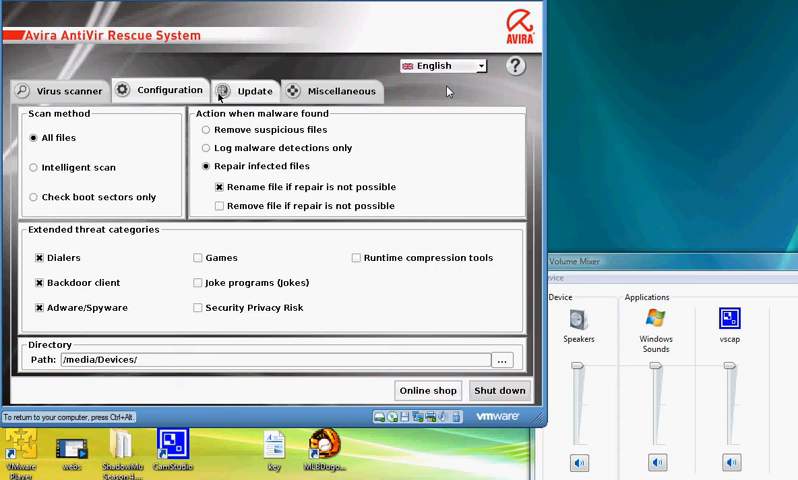
# Check the Miscellaneous section, then return to the Virus scanner to save rescue-system_scan.log
pyautogui.click(341, 91)
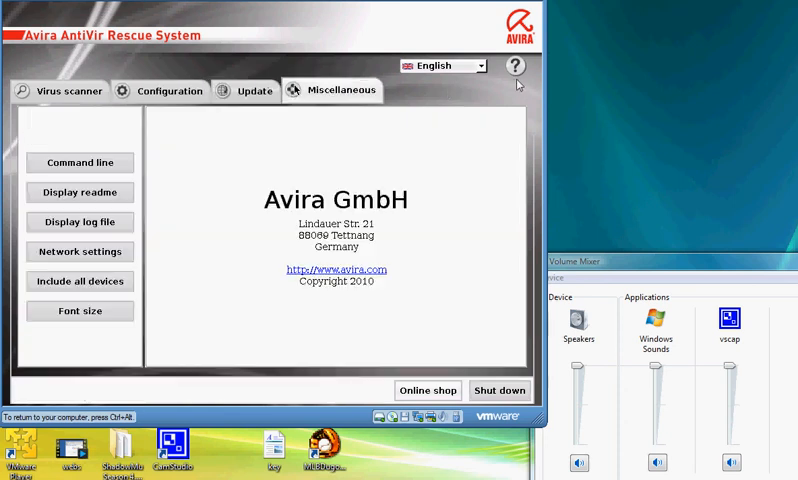
pyautogui.moveTo(375, 149)
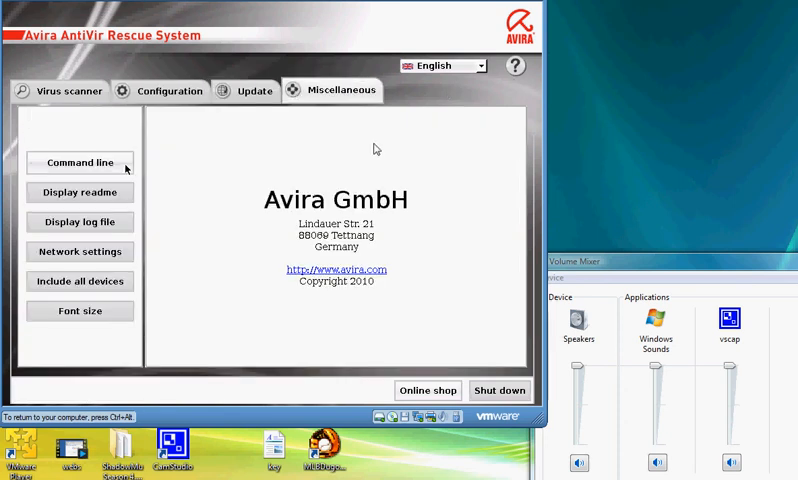
pyautogui.moveTo(115, 193)
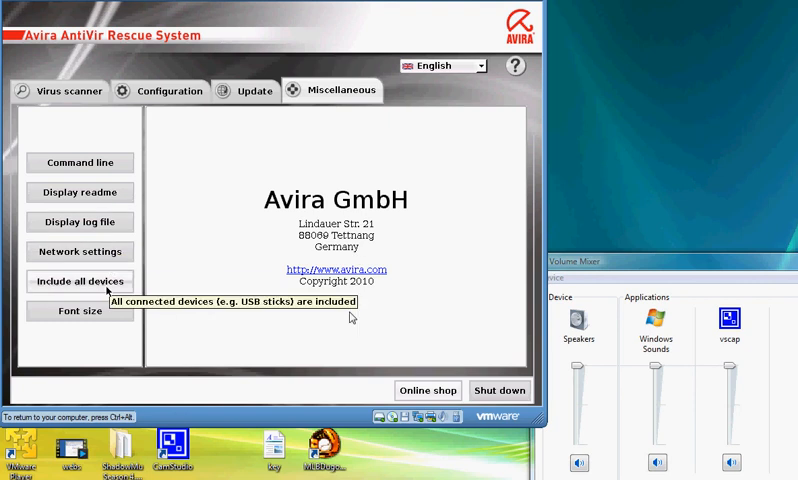
pyautogui.click(59, 90)
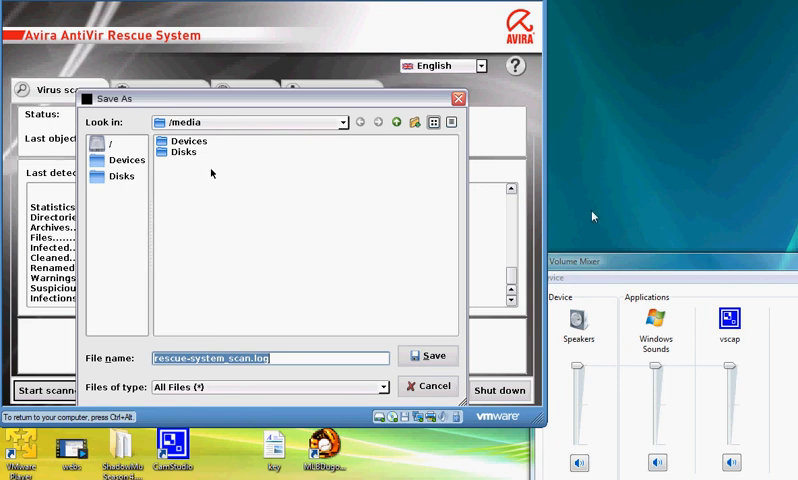
pyautogui.moveTo(483, 172)
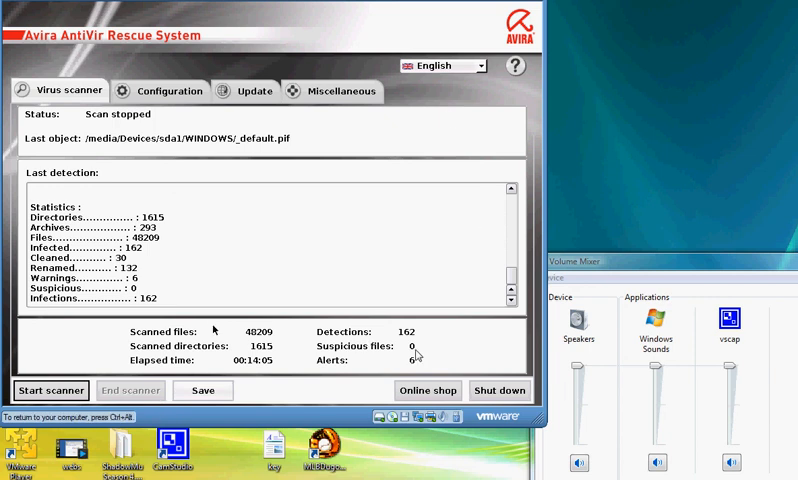
pyautogui.moveTo(399, 218)
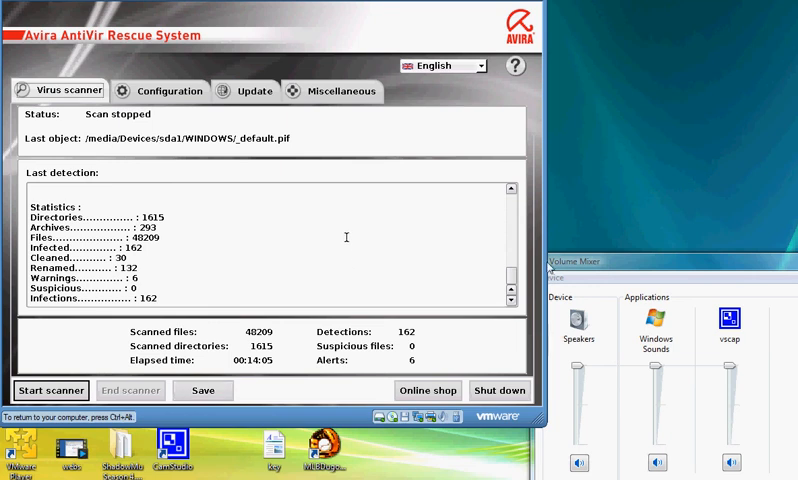
pyautogui.moveTo(350, 273)
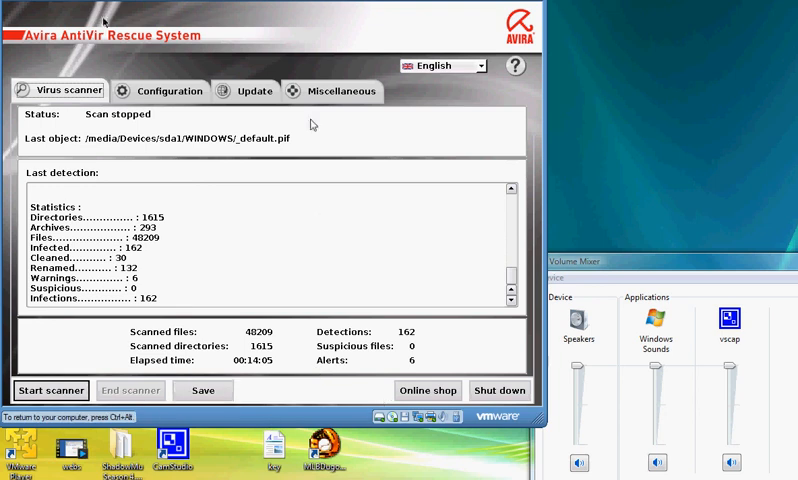
pyautogui.moveTo(377, 52)
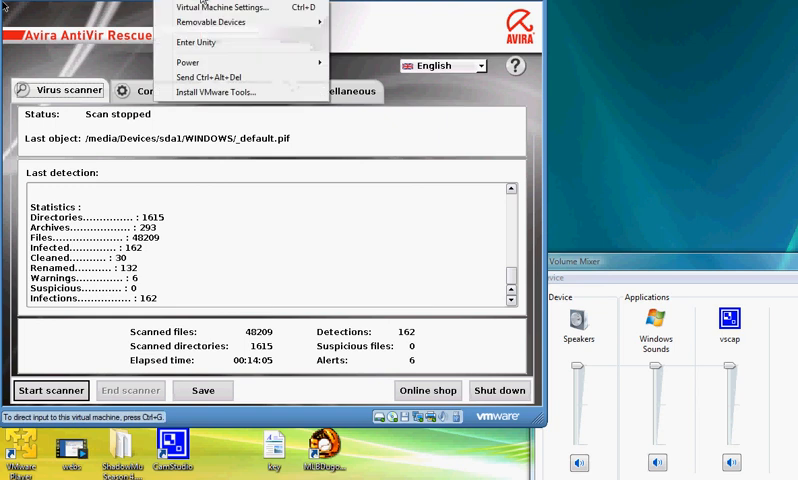
# Open the VMware Player Virtual Machine menu for power and device options
pyautogui.click(186, 62)
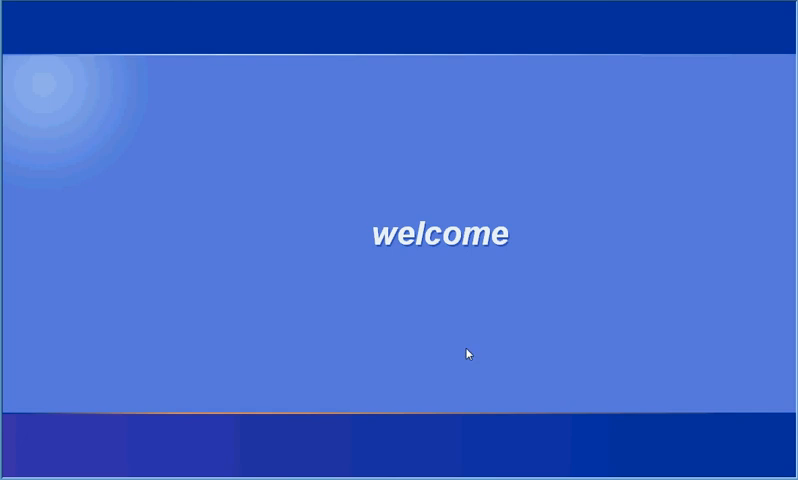
pyautogui.moveTo(406, 282)
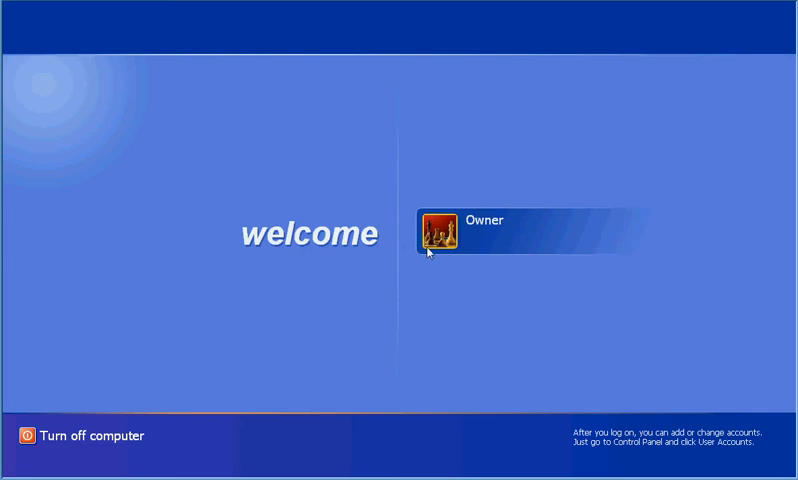
# Click the Owner account on the XP Welcome screen, which immediately shows Logging off
pyautogui.click(440, 232)
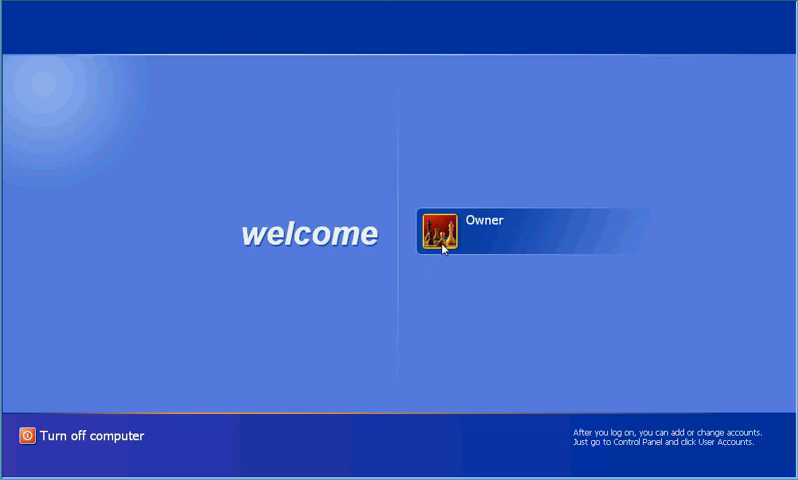
pyautogui.click(440, 230)
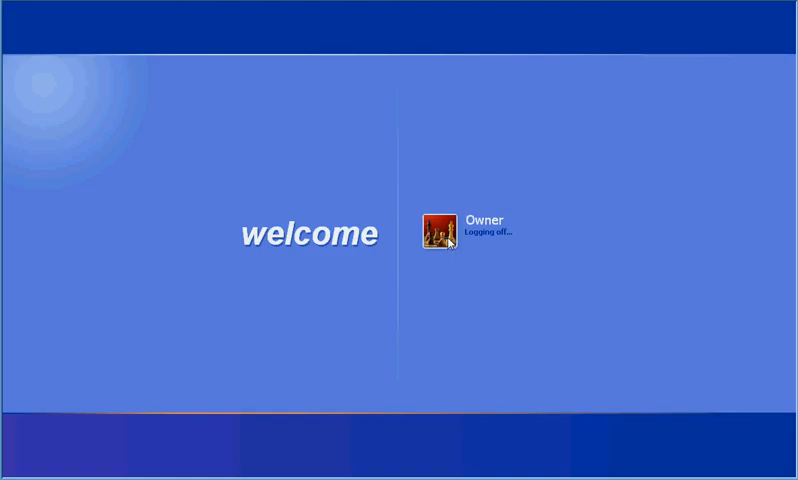
pyautogui.moveTo(430, 302)
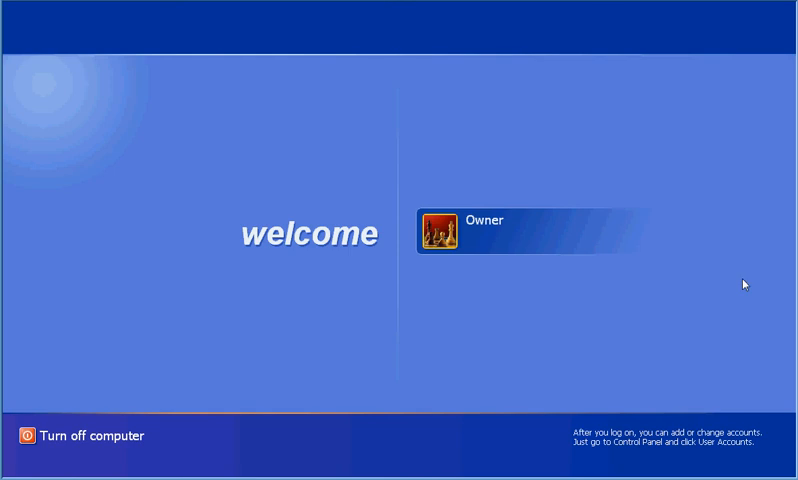
pyautogui.moveTo(470, 336)
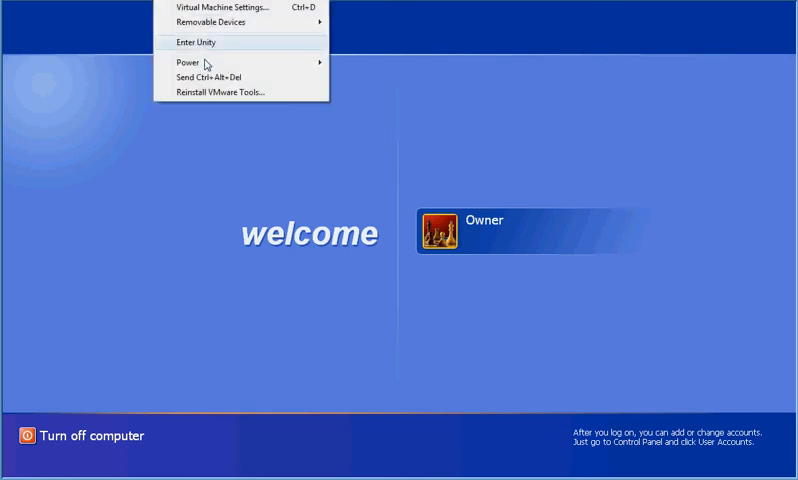
pyautogui.click(213, 166)
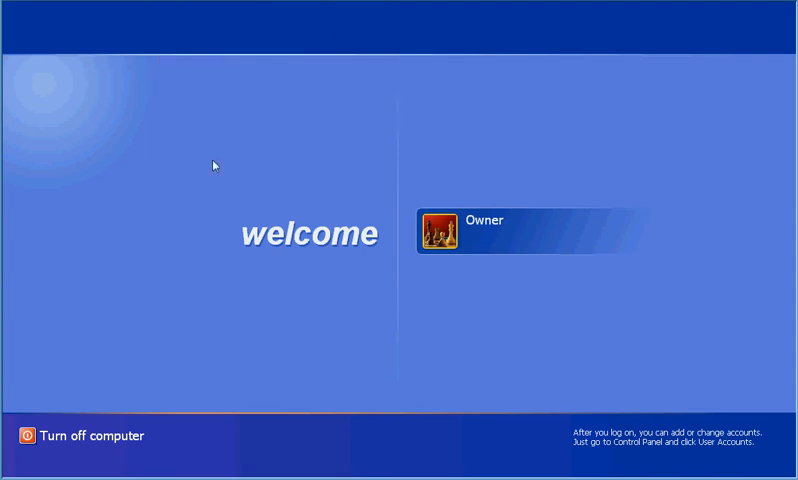
pyautogui.moveTo(568, 205)
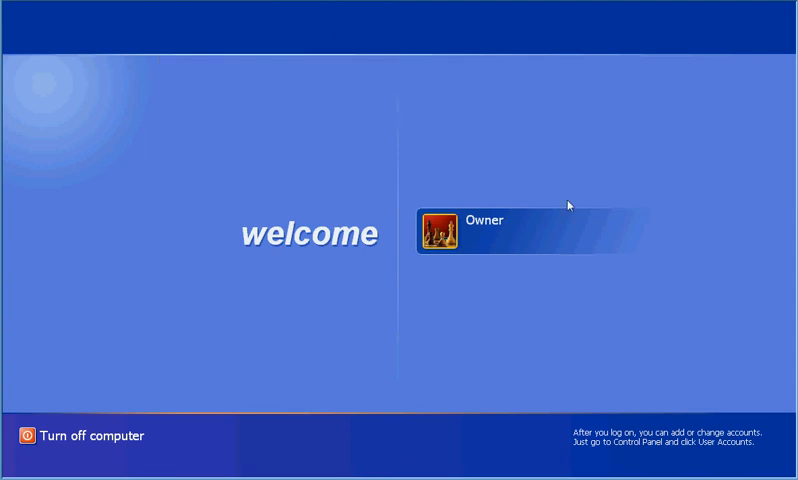
pyautogui.moveTo(421, 300)
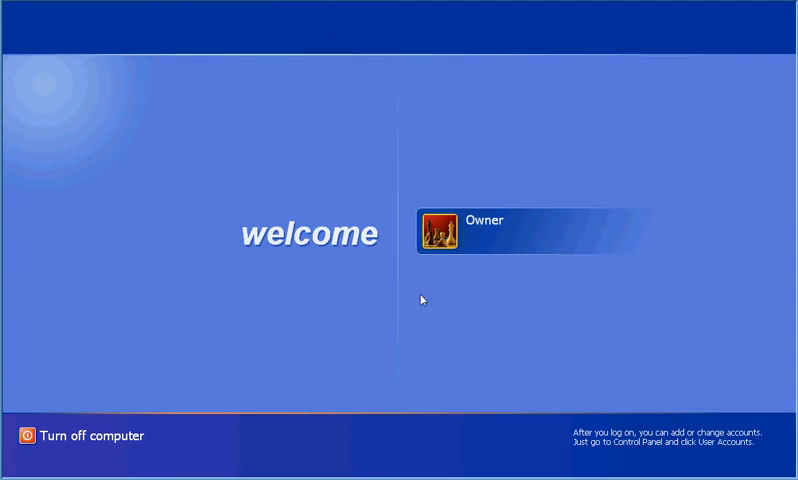
pyautogui.moveTo(253, 180)
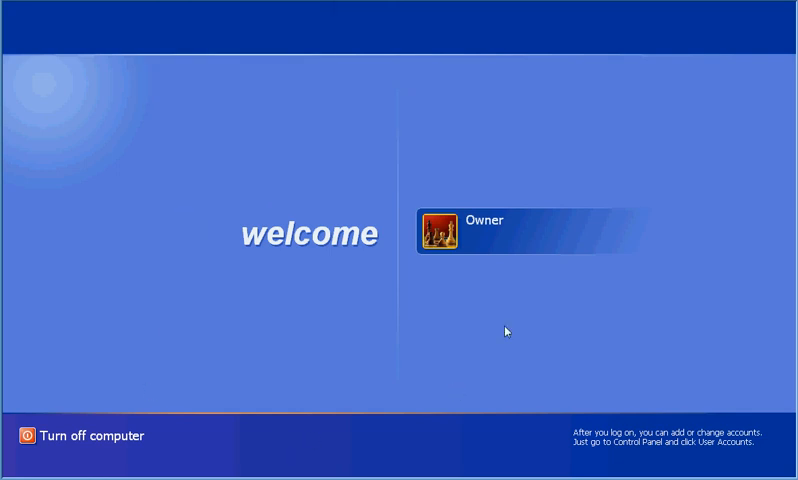
pyautogui.moveTo(335, 275)
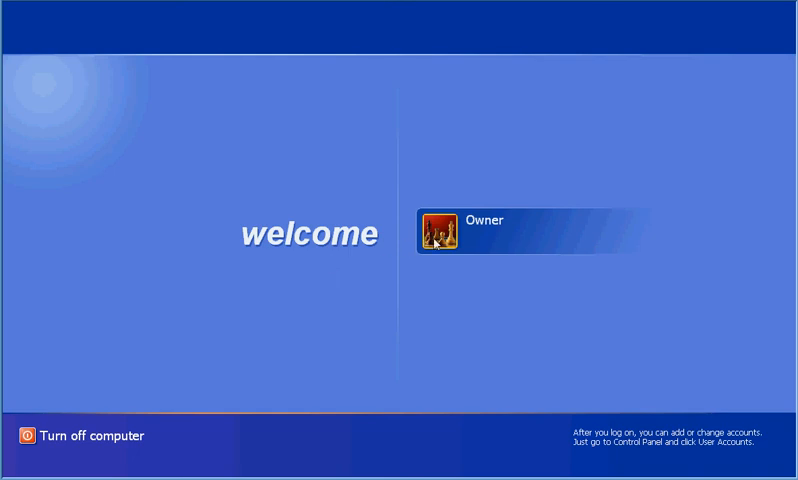
pyautogui.moveTo(275, 234)
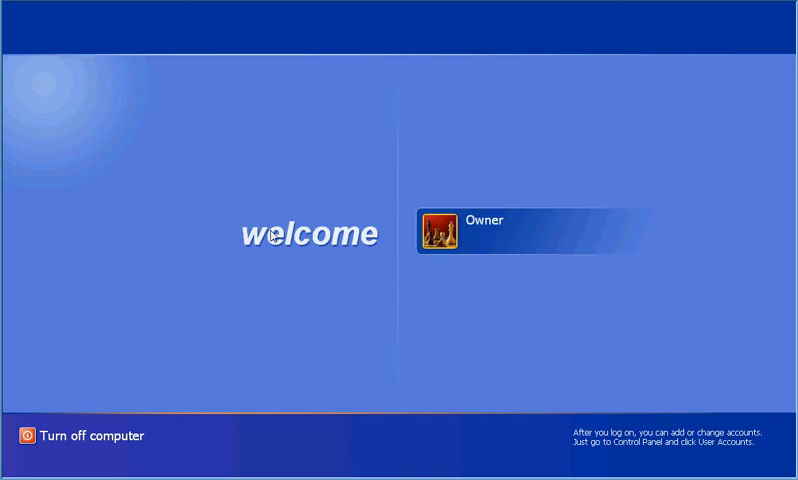
pyautogui.moveTo(461, 273)
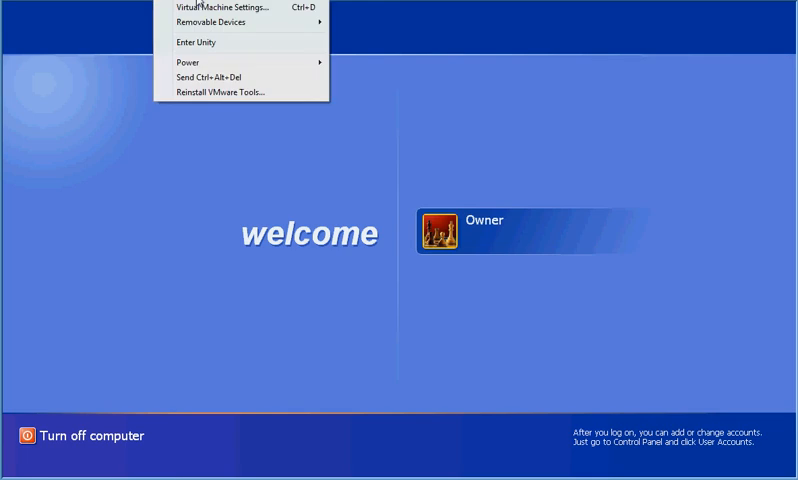
pyautogui.click(265, 280)
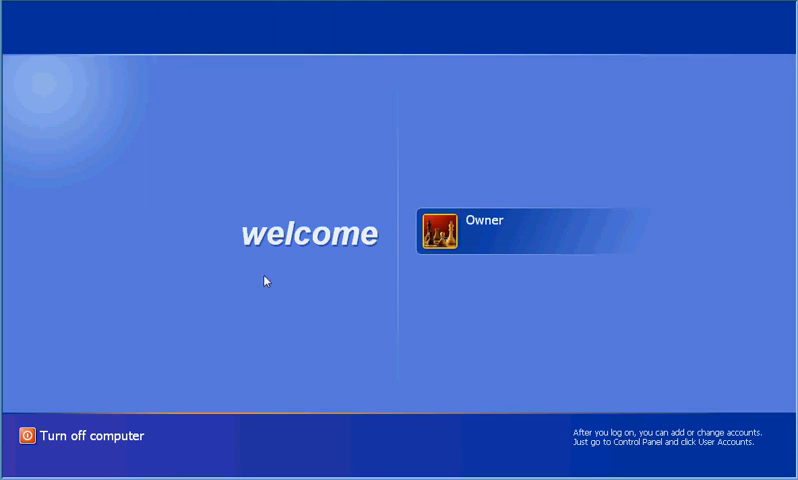
pyautogui.moveTo(347, 296)
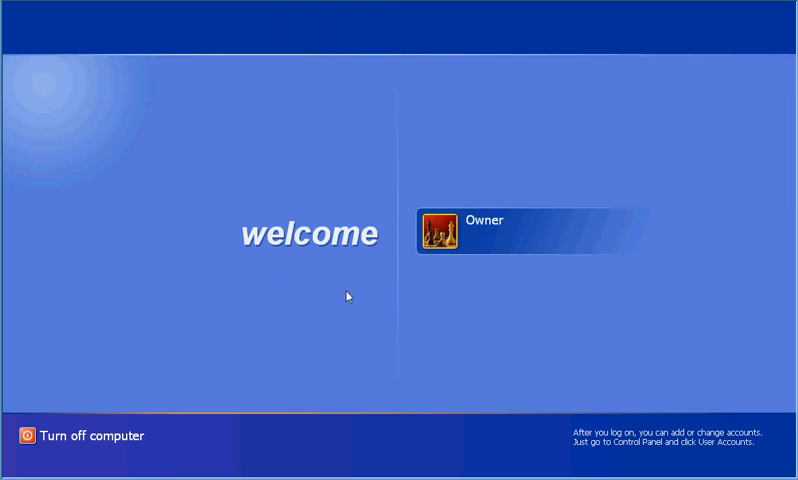
pyautogui.moveTo(207, 174)
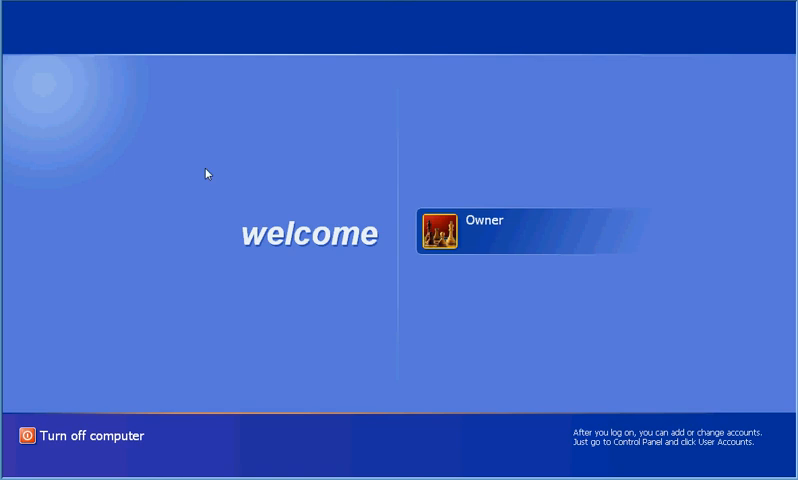
pyautogui.moveTo(353, 280)
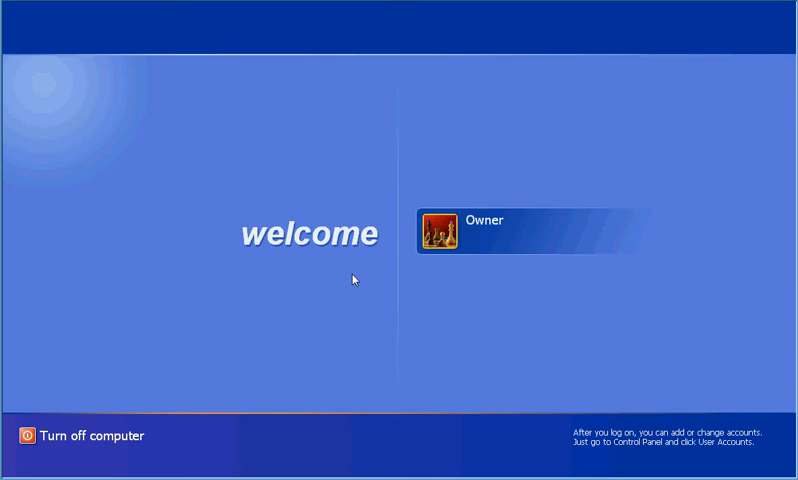
pyautogui.moveTo(403, 162)
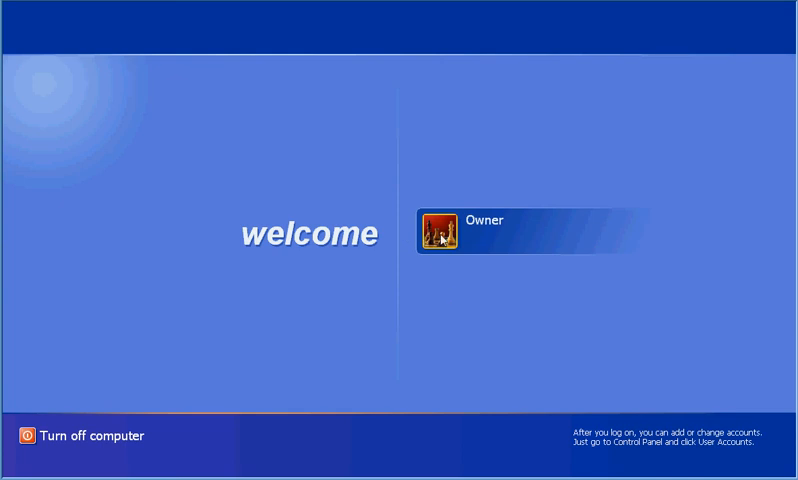
# Click the Owner tile again, which logs off straight back to the Welcome screen
pyautogui.click(438, 231)
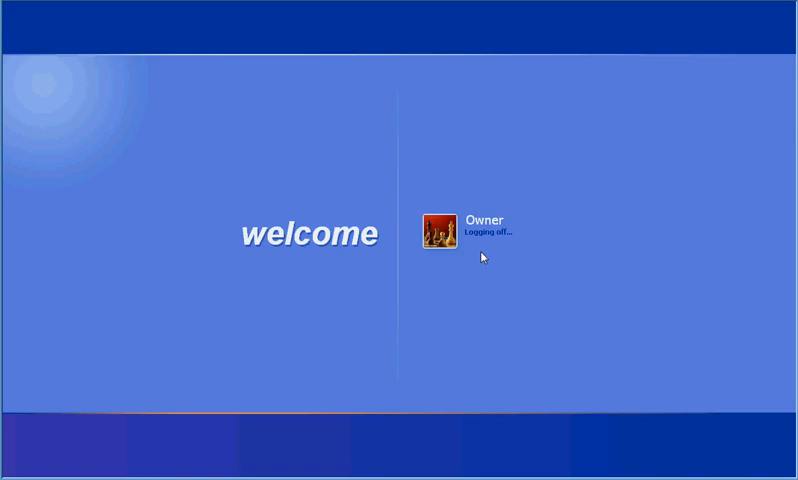
pyautogui.moveTo(453, 242)
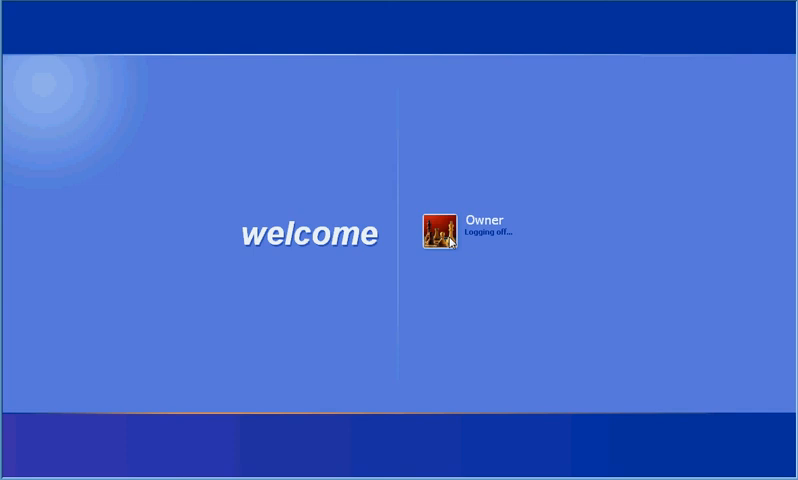
pyautogui.moveTo(386, 204)
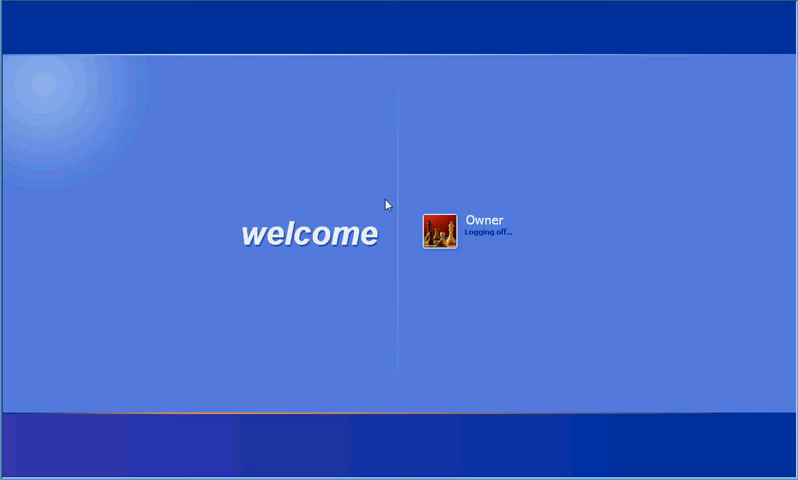
pyautogui.moveTo(417, 277)
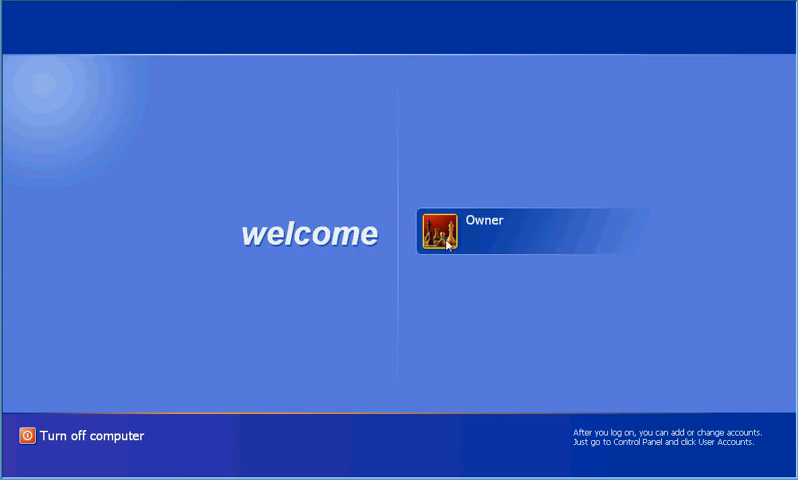
pyautogui.moveTo(376, 320)
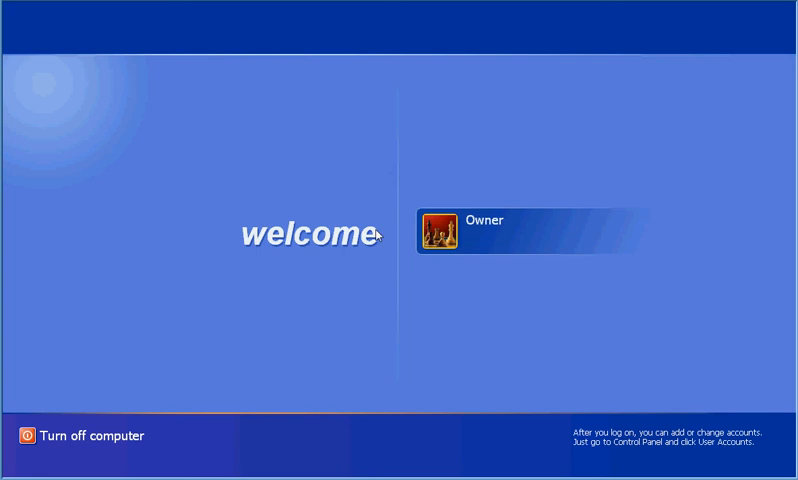
pyautogui.moveTo(439, 259)
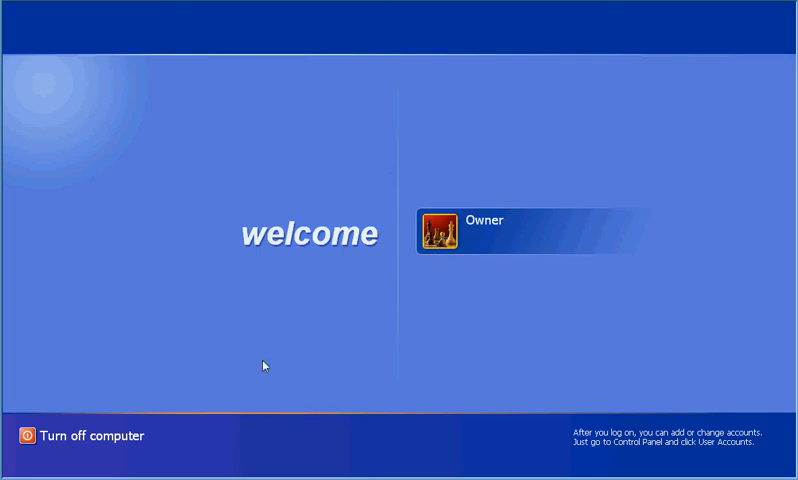
pyautogui.moveTo(331, 343)
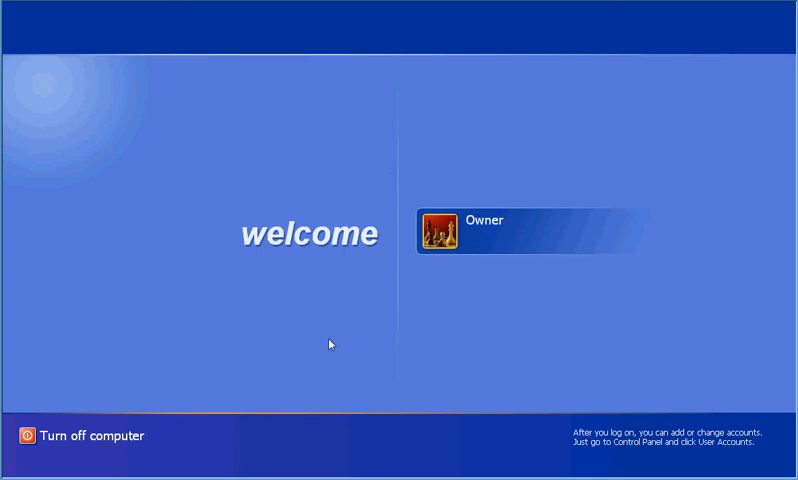
pyautogui.click(437, 231)
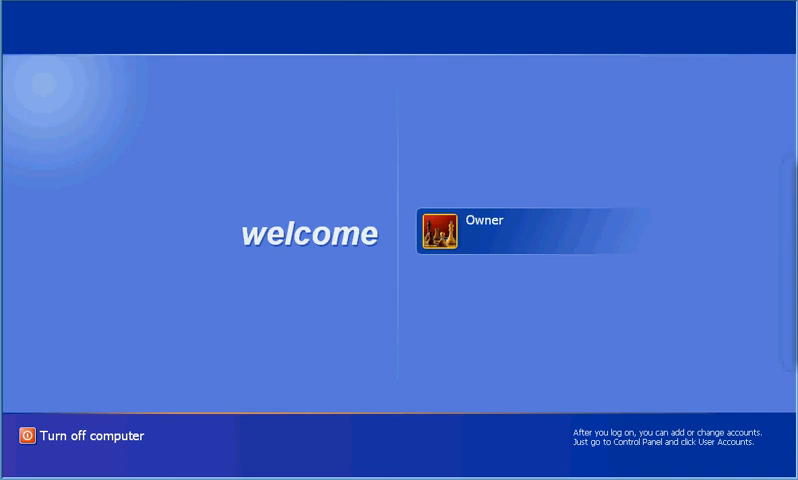
pyautogui.moveTo(714, 215)
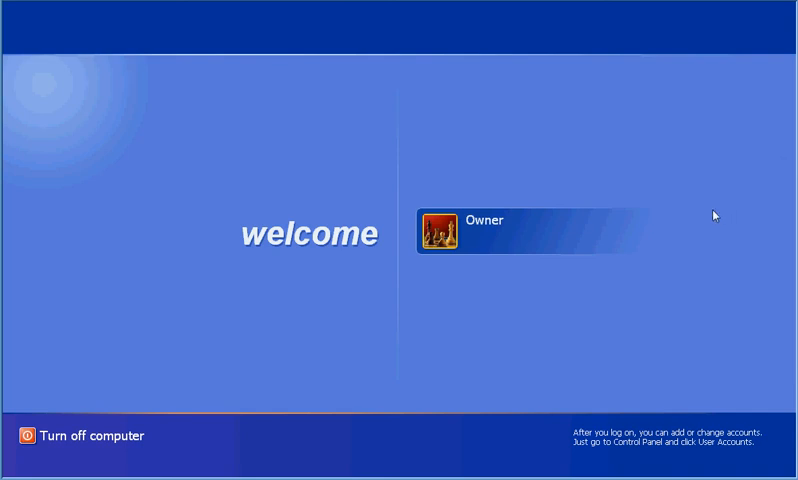
pyautogui.moveTo(324, 177)
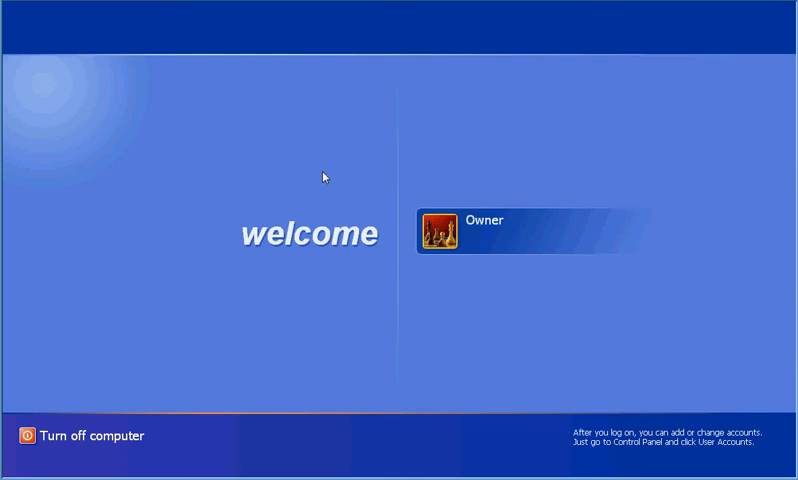
pyautogui.moveTo(292, 240)
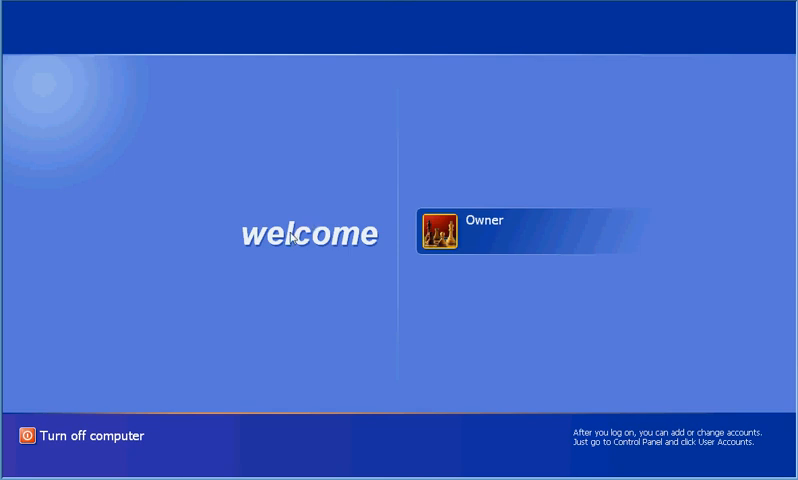